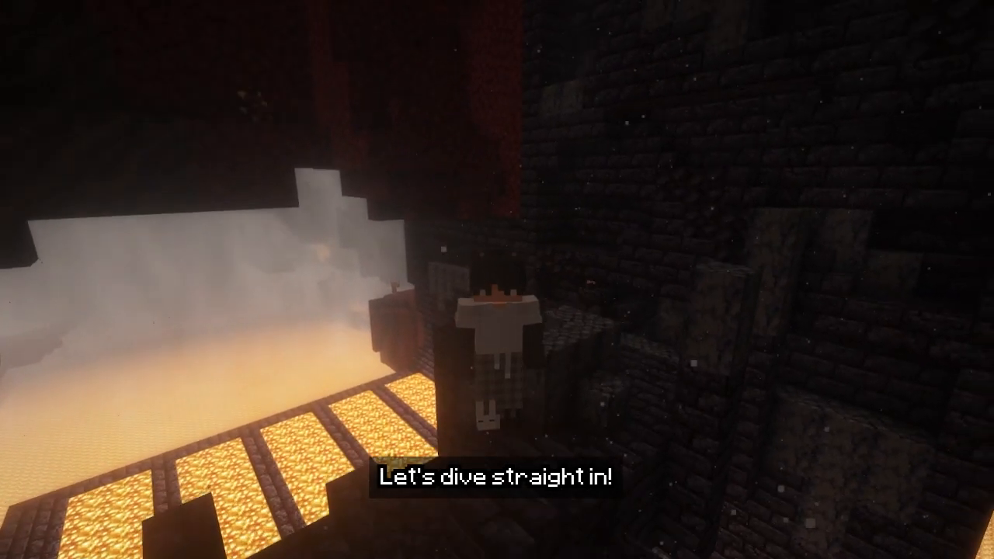
Draft a /query command sorting season 5 players by average_completion and extracting the average.
type("/qb_leaderboard value")
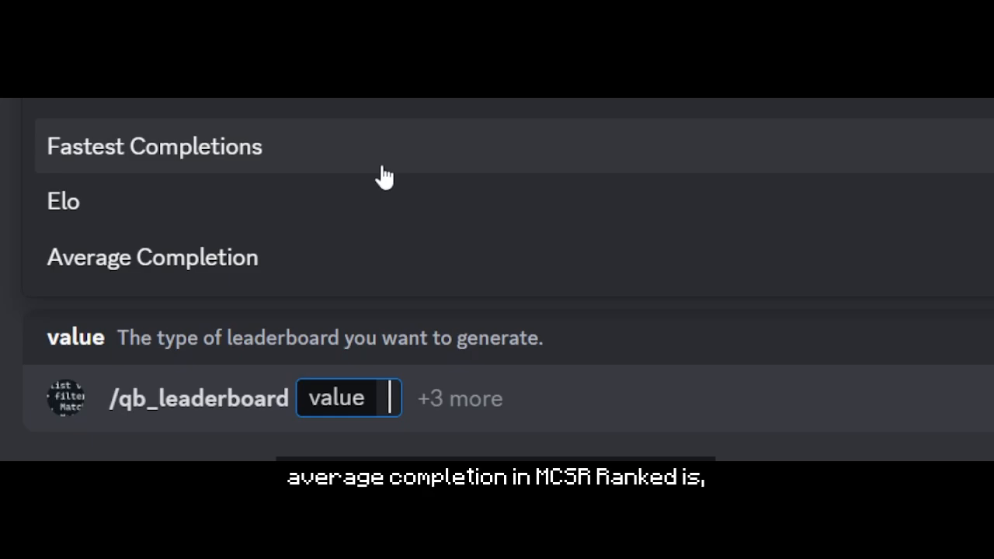
left_click(152, 257)
type("index s5 | players | drop average_completion None() | drop elo None() |")
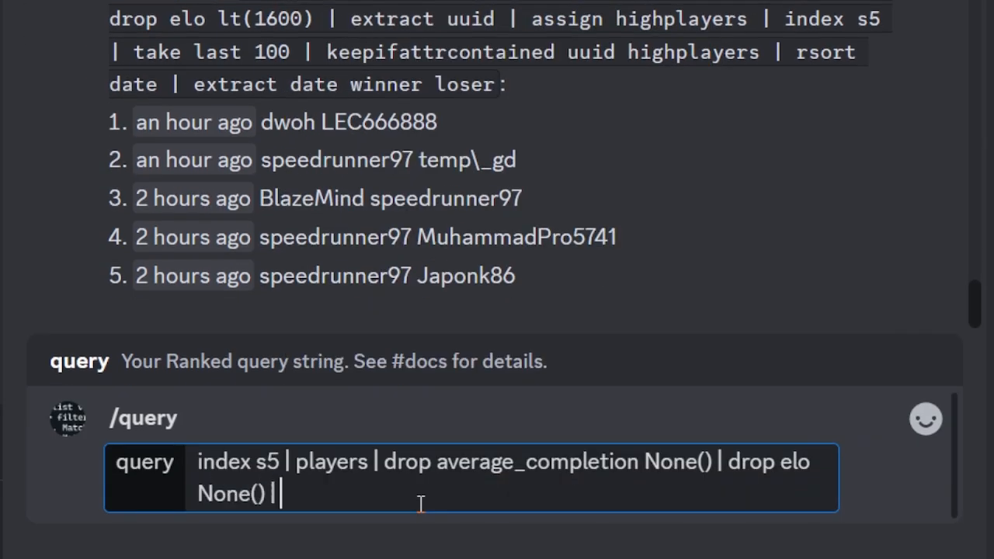
type("sort average_completion | extract average")
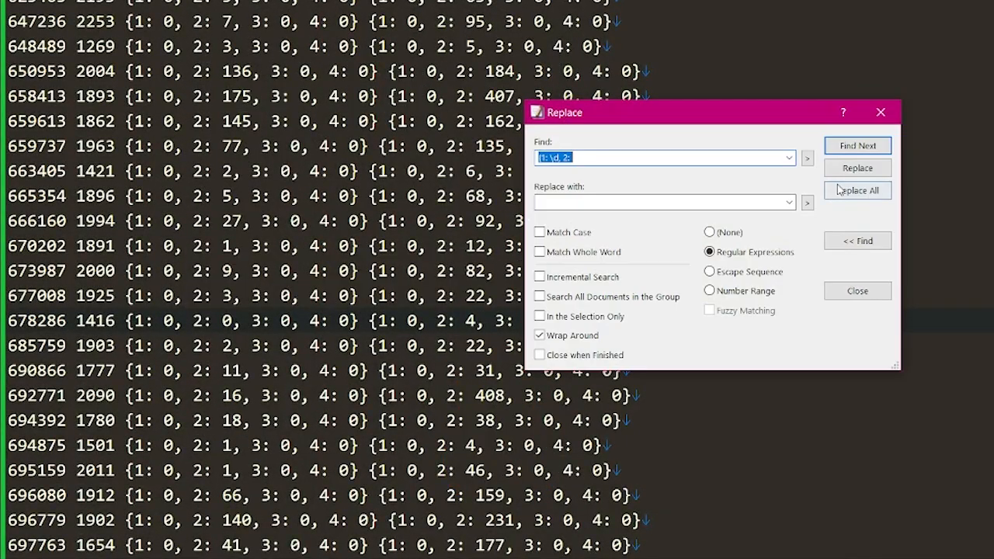
Run the regex Replace All to strip leading bracketed counts from every line.
left_click(788, 158)
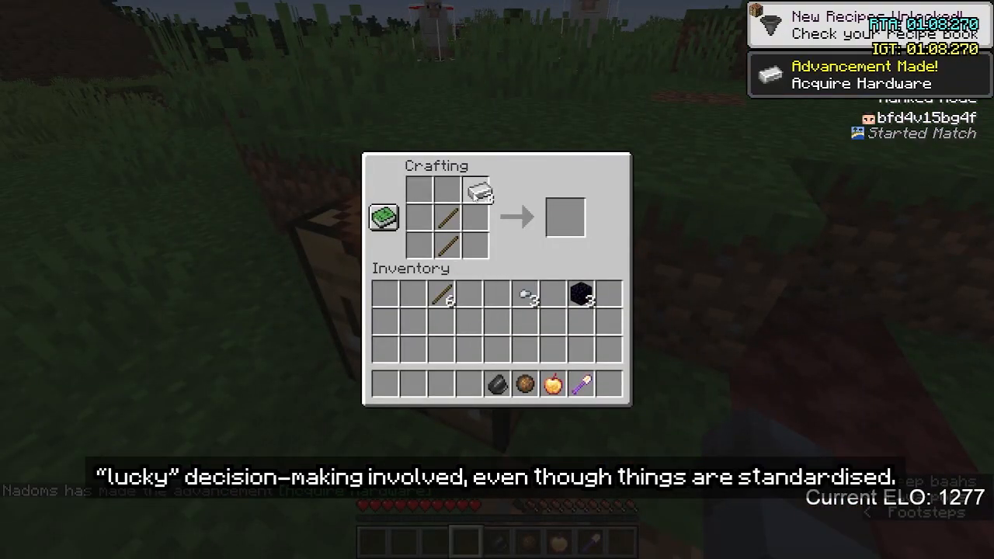
Craft the iron pickaxe in the inventory, pause briefly, then continue into the stronghold and temple clips.
key("e")
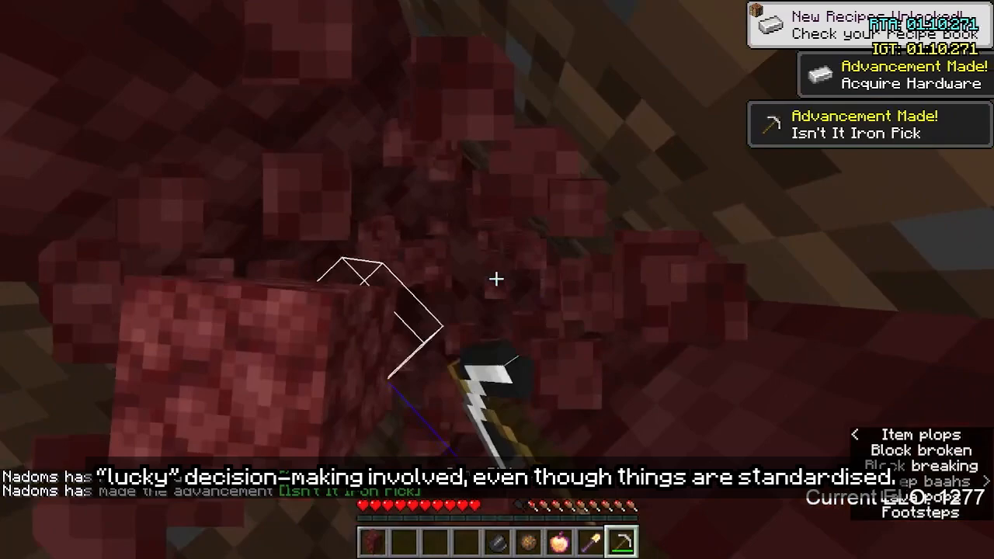
key("Escape")
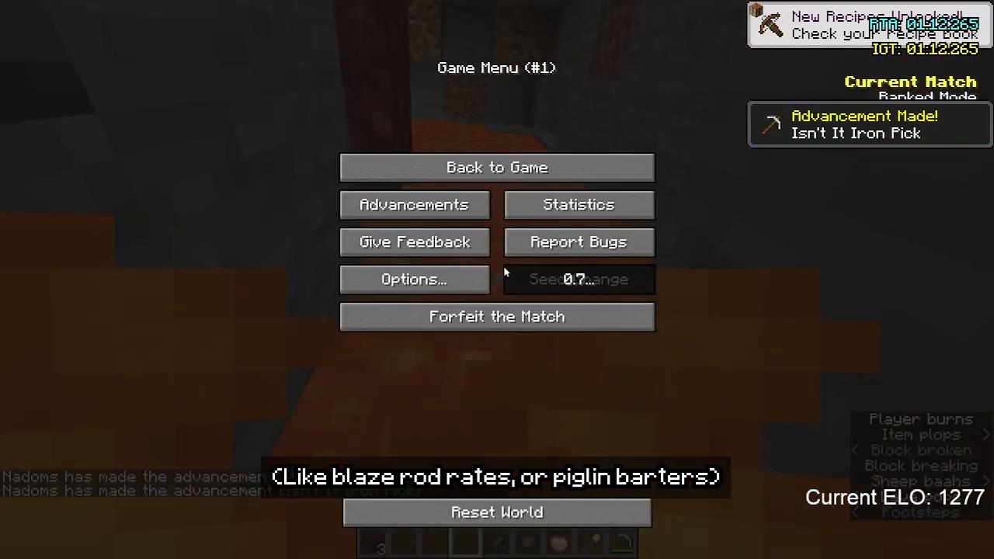
left_click(496, 167)
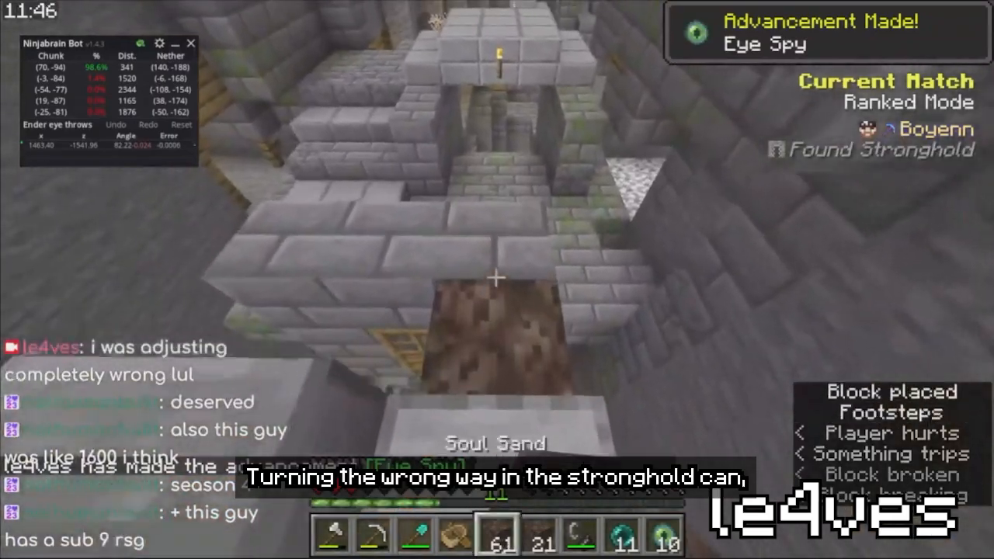
key("e")
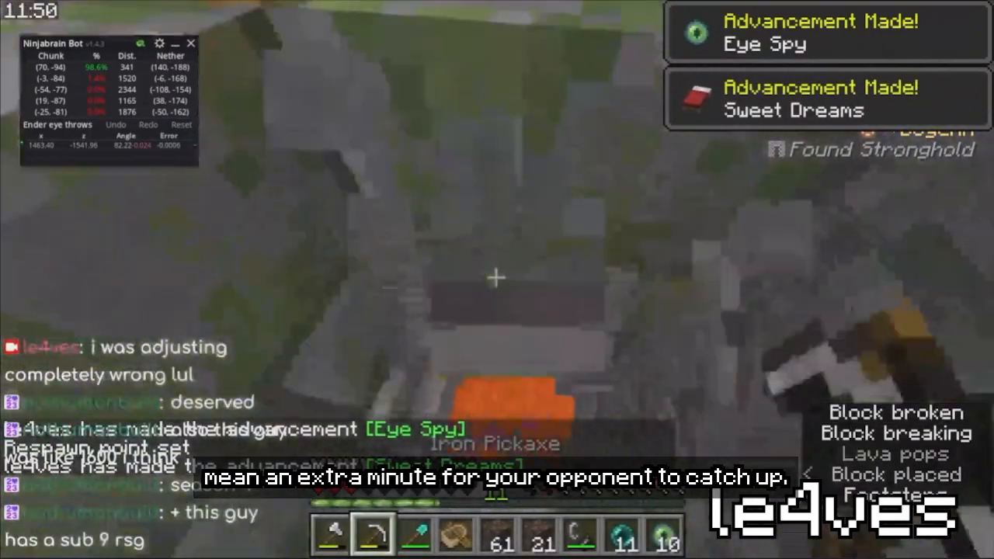
key("Escape")
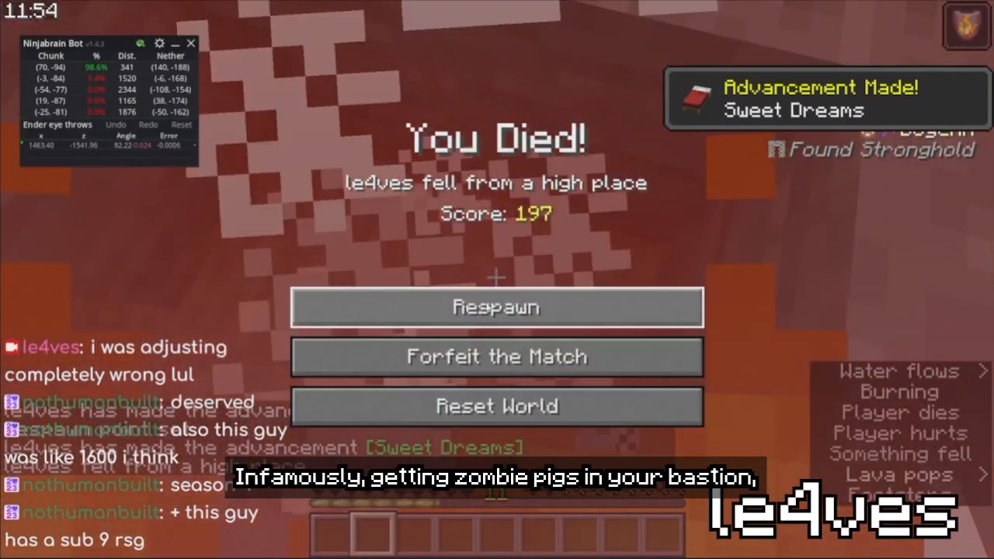
left_click(496, 306)
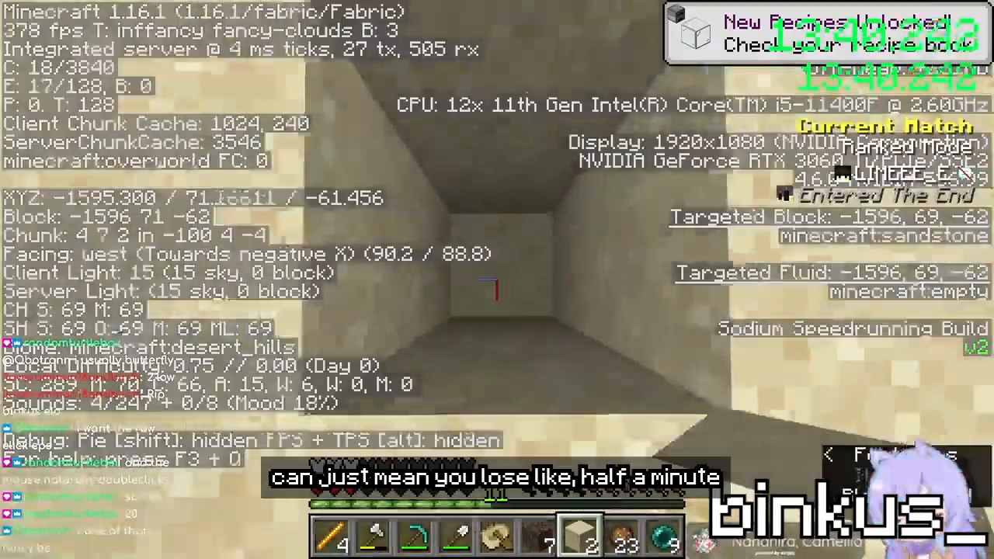
key("e")
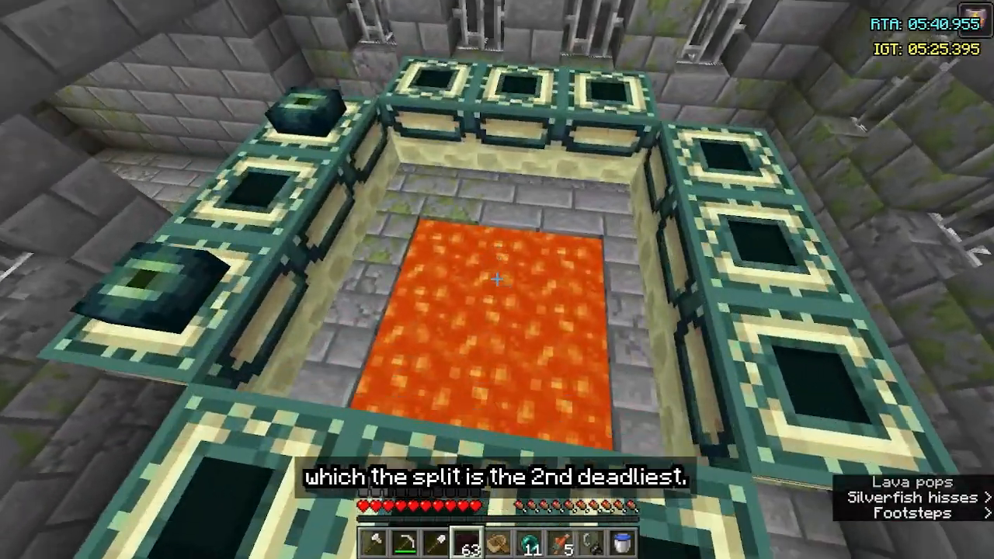
Place eyes of ender into the end portal frames above the lava.
key("e")
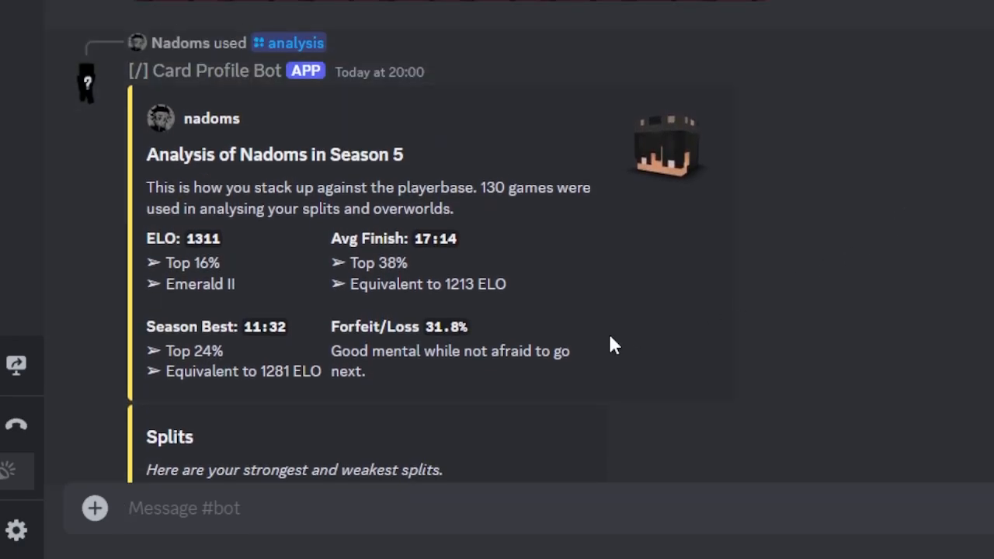
Scroll the bot's stats reply to reveal best seed Shipwreck, worst Buried Treasure and the radar chart.
scroll("down", 3)
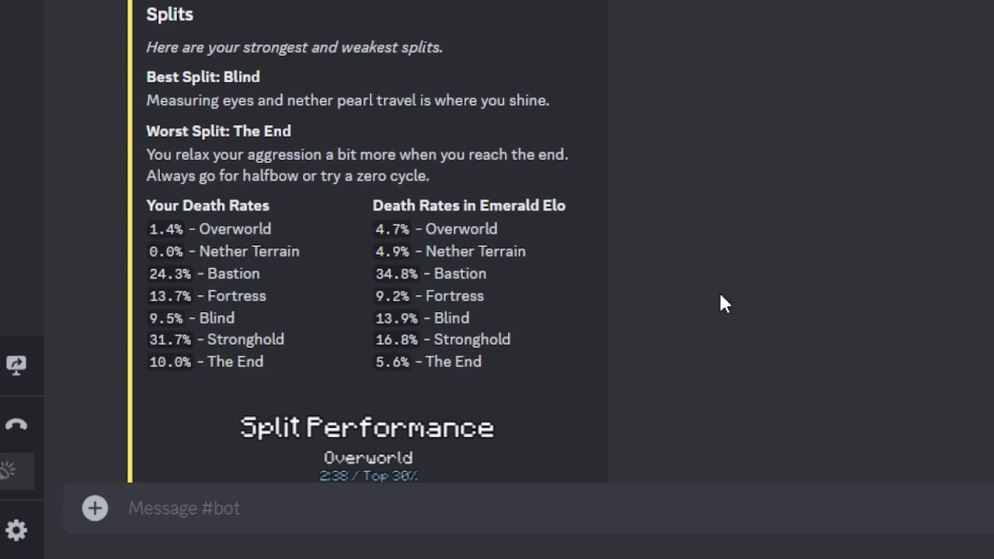
scroll("down", 3)
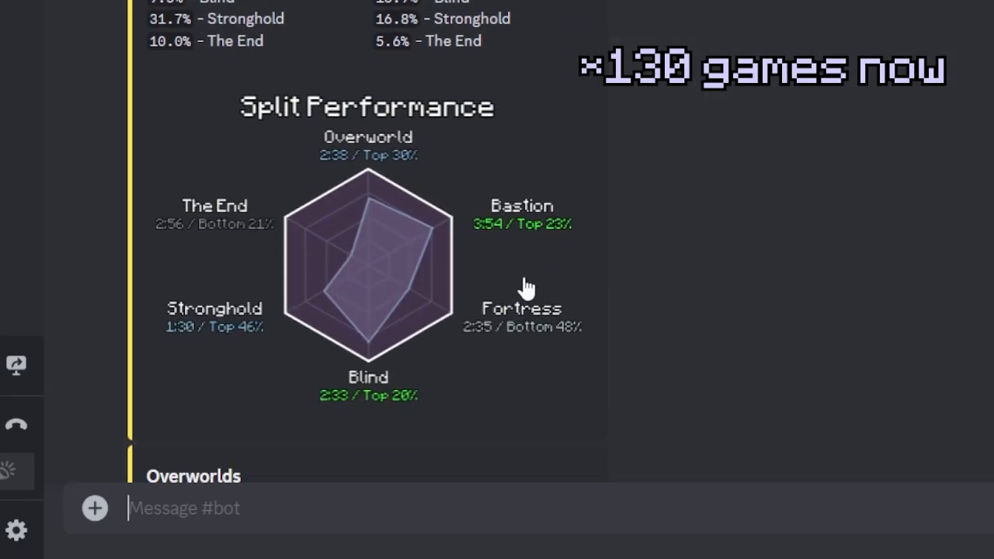
scroll("down", 3)
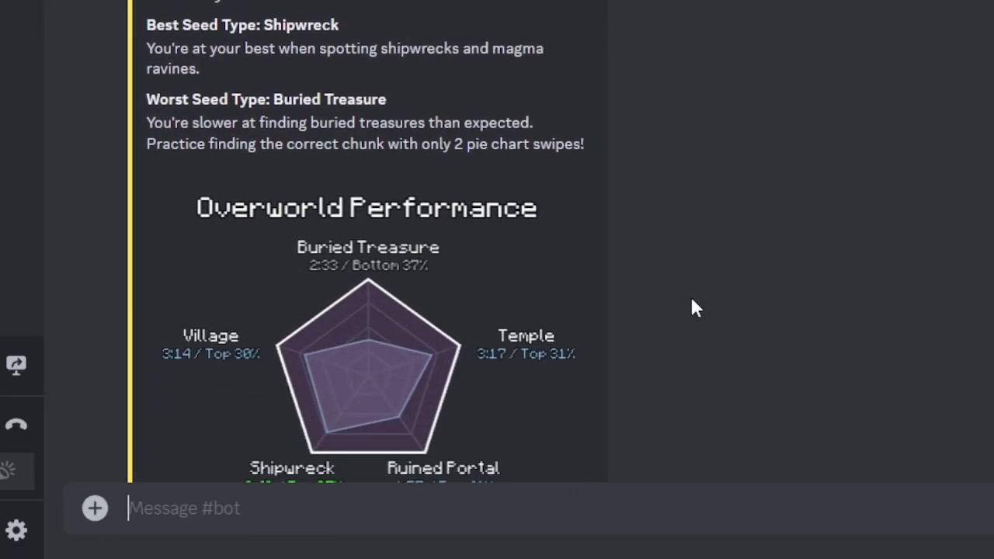
scroll("down", 3)
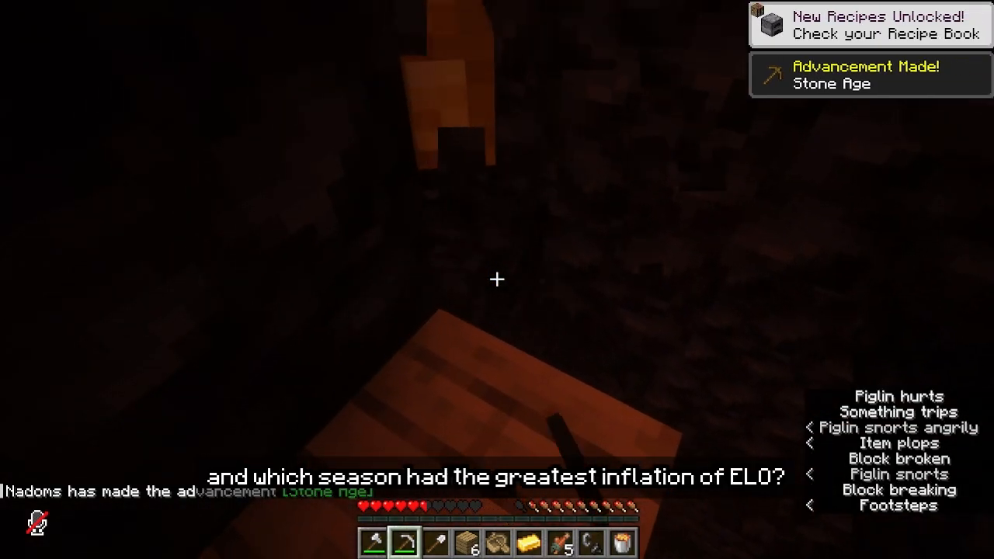
Check the inventory after earning the Stone Age advancement in the Nether.
key("e")
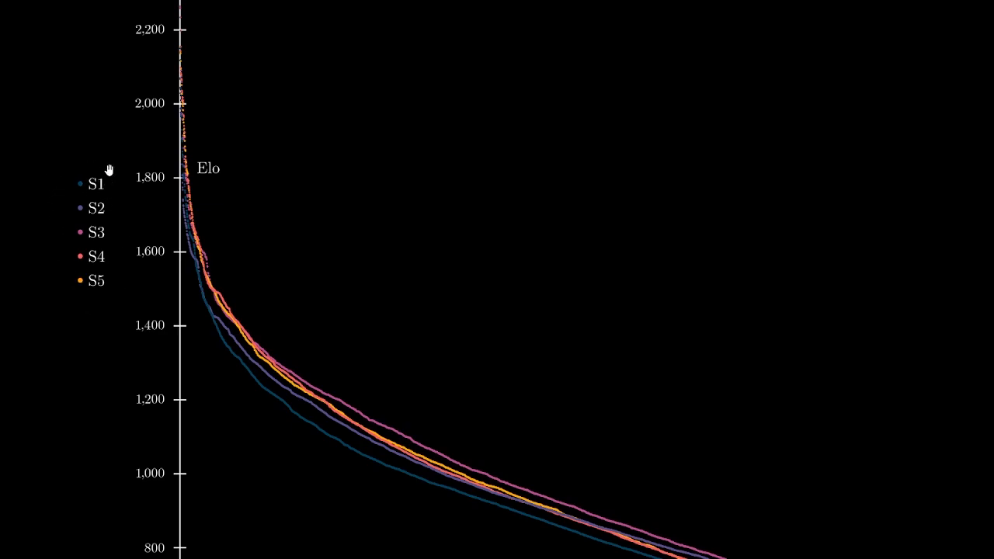
mouse_move(569, 338)
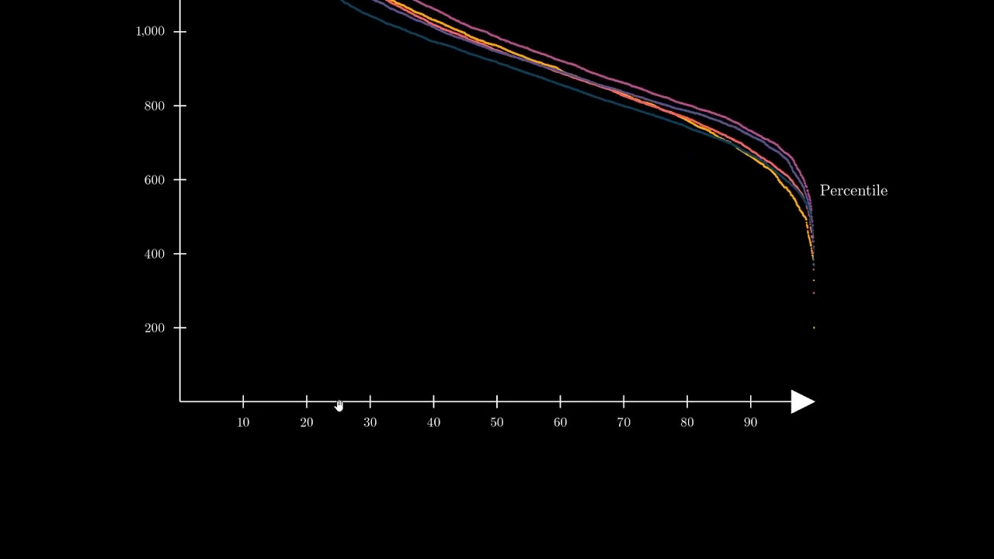
mouse_move(556, 337)
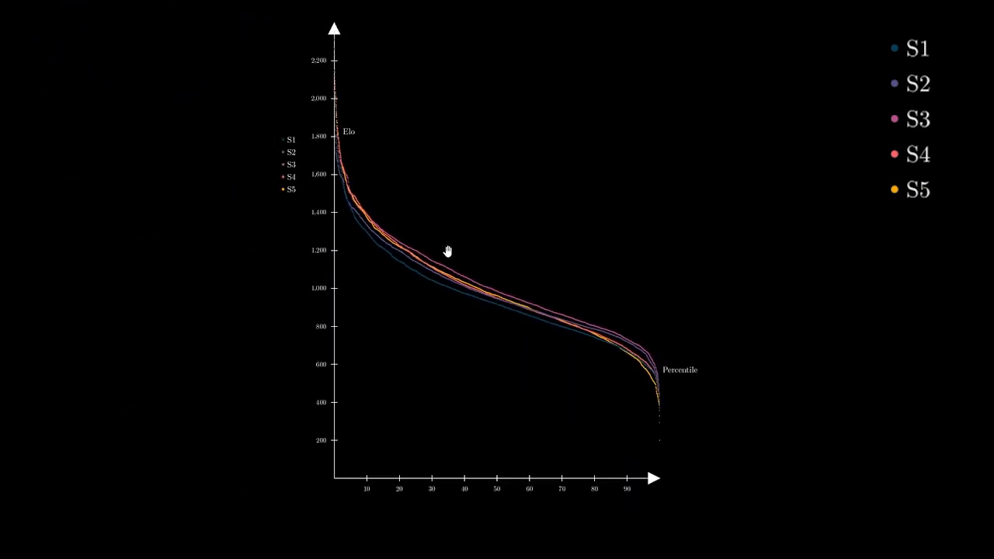
mouse_move(650, 447)
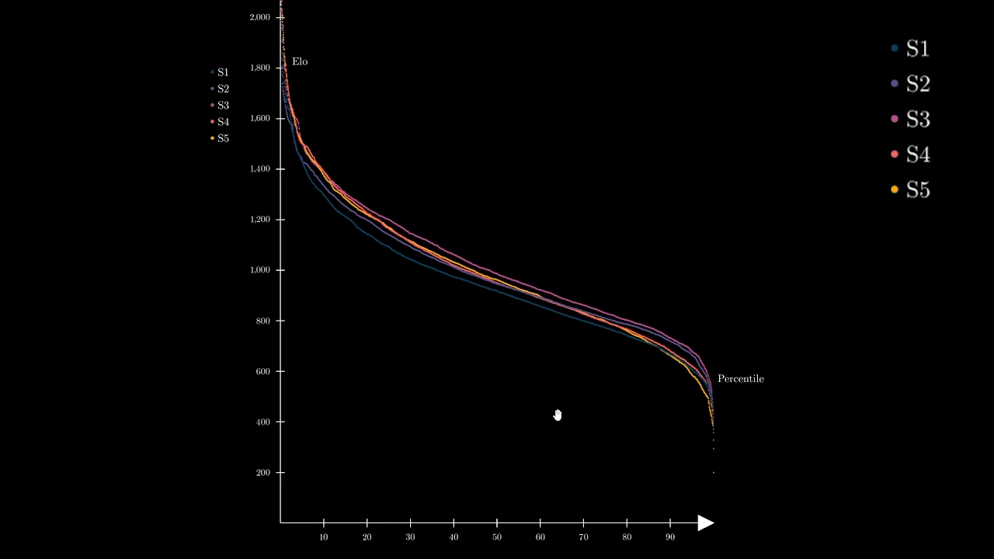
mouse_move(306, 212)
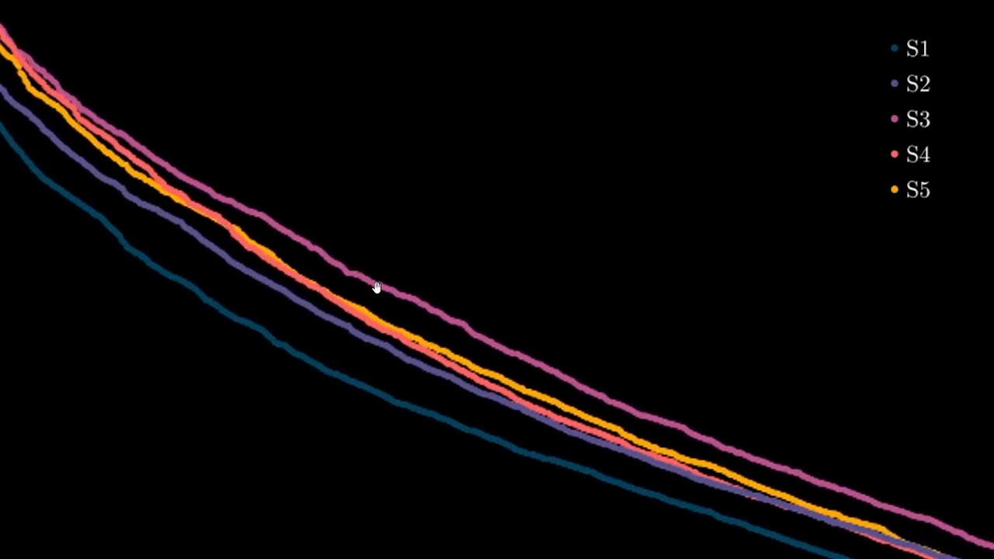
mouse_move(392, 299)
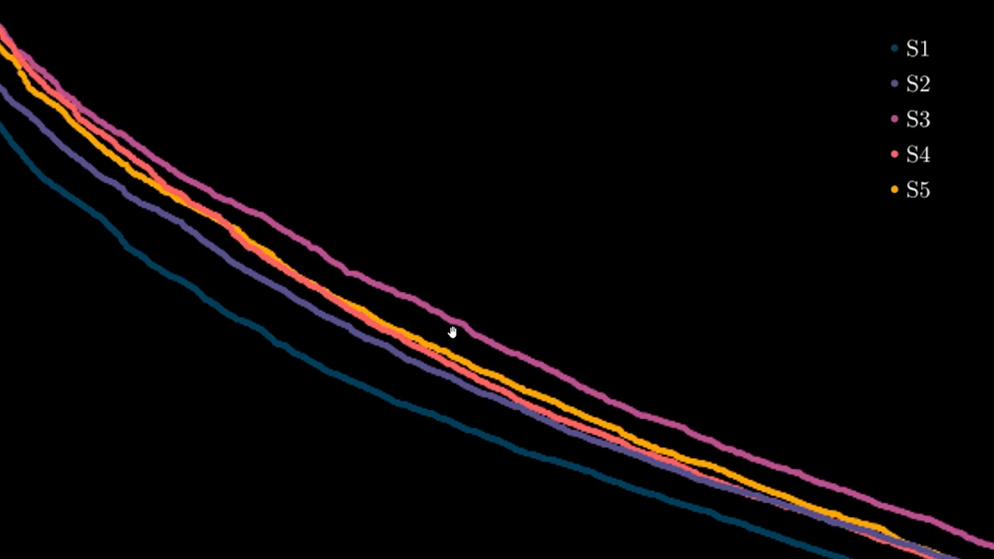
mouse_move(329, 327)
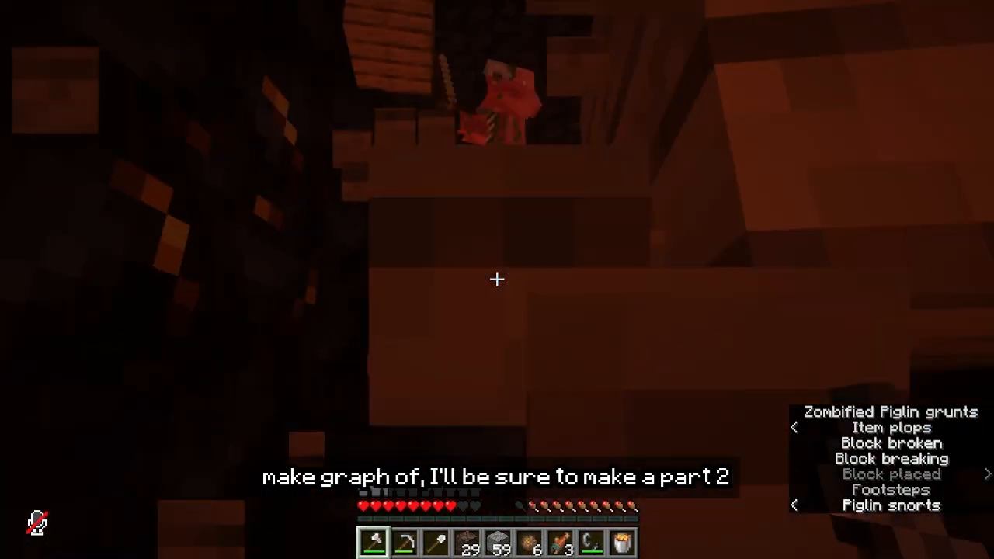
Craft at the table to earn Crafting a New Look, then pause at the Game Menu.
key("e")
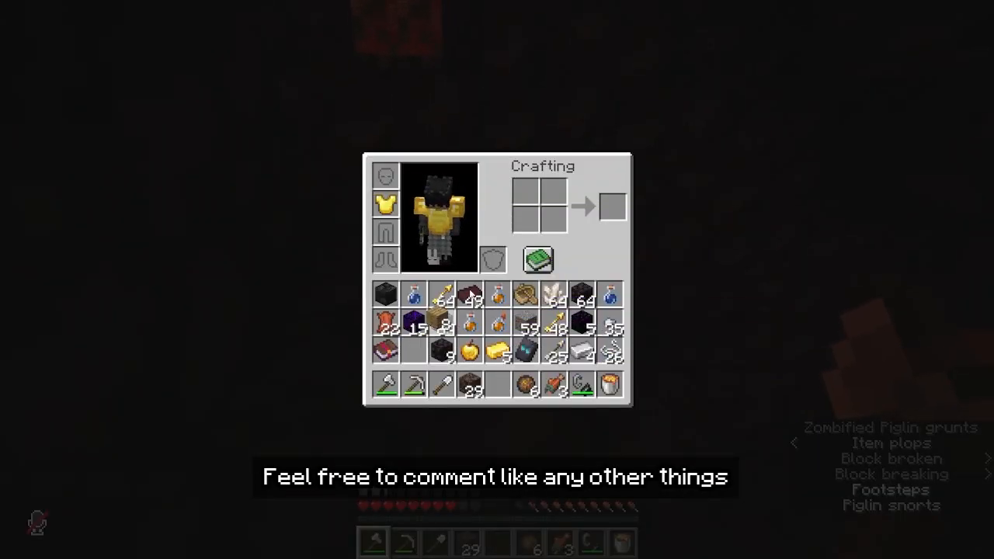
key("Escape")
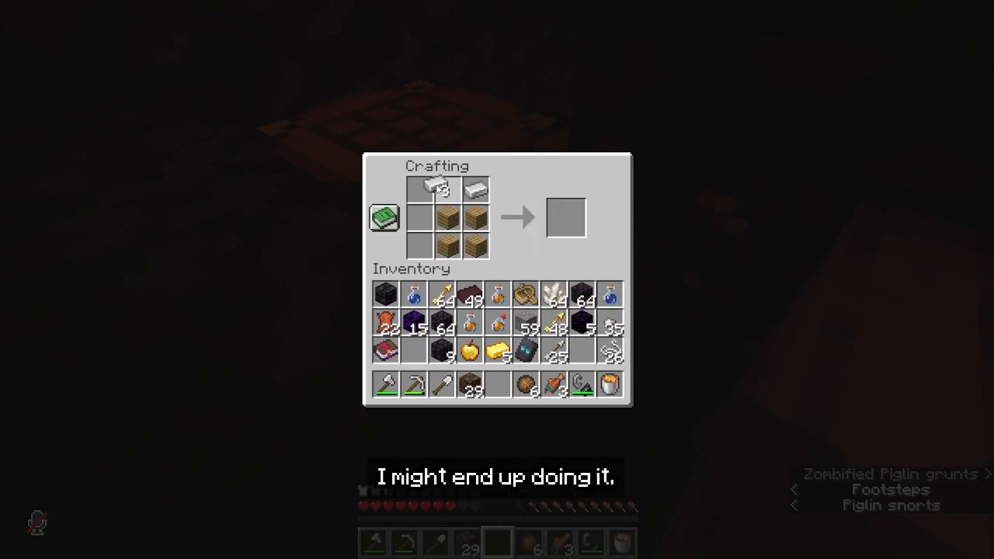
key("Escape")
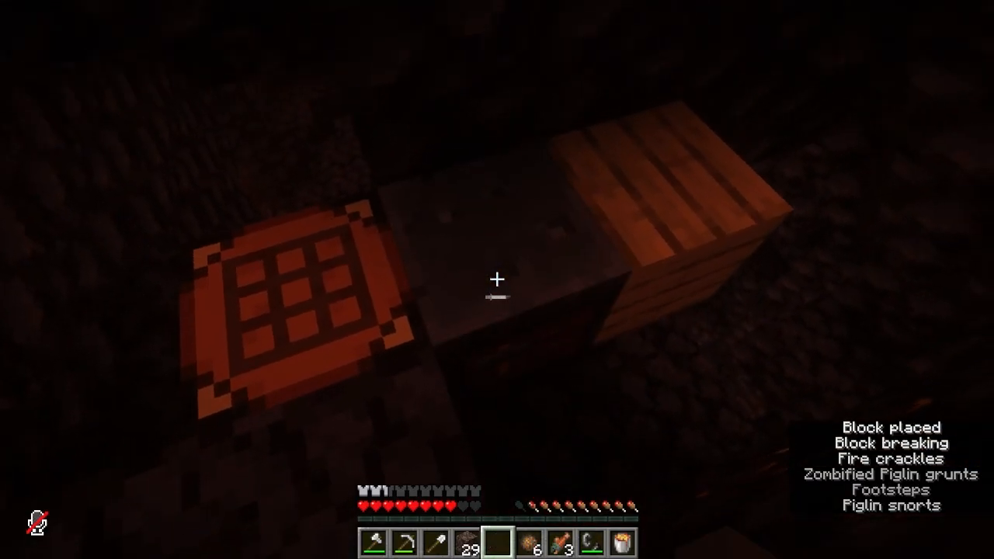
key("e")
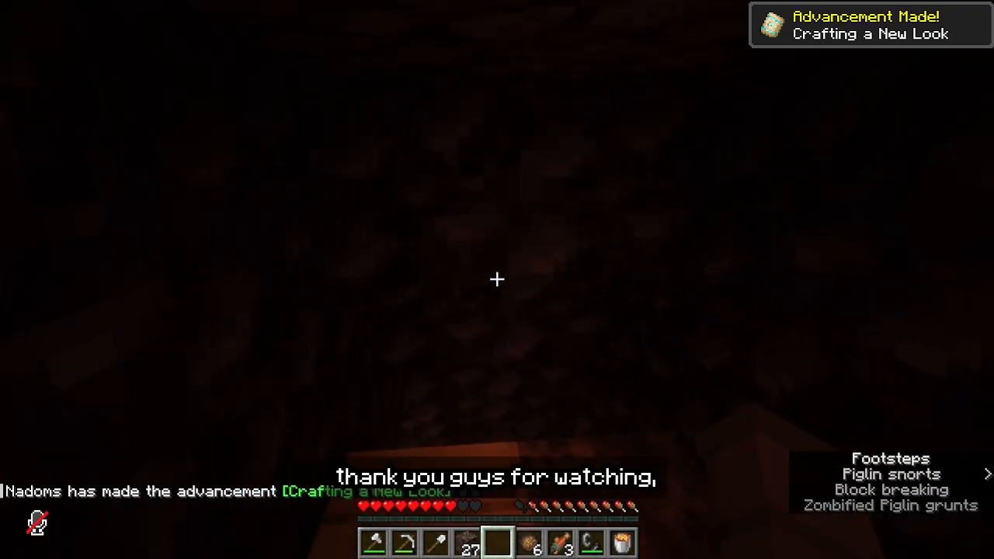
key("Escape")
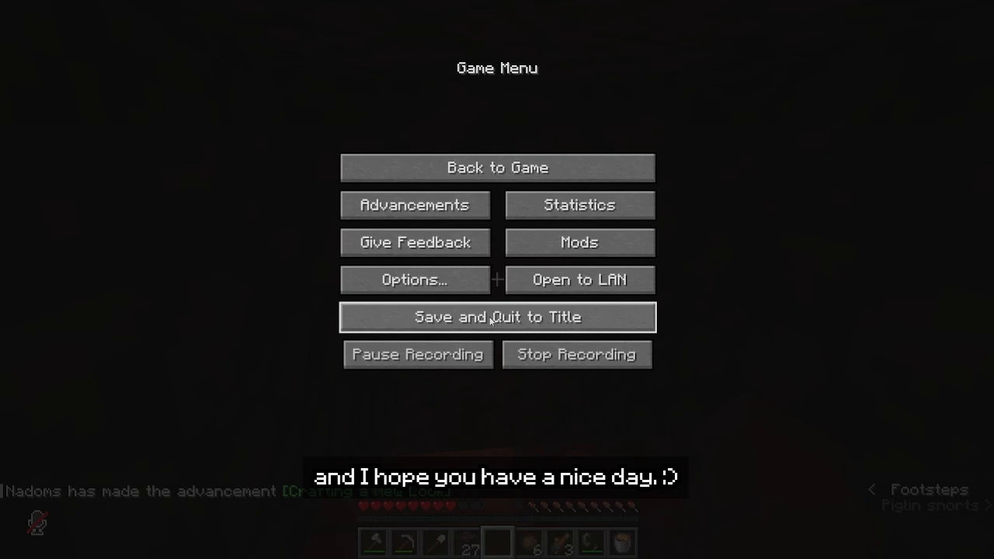